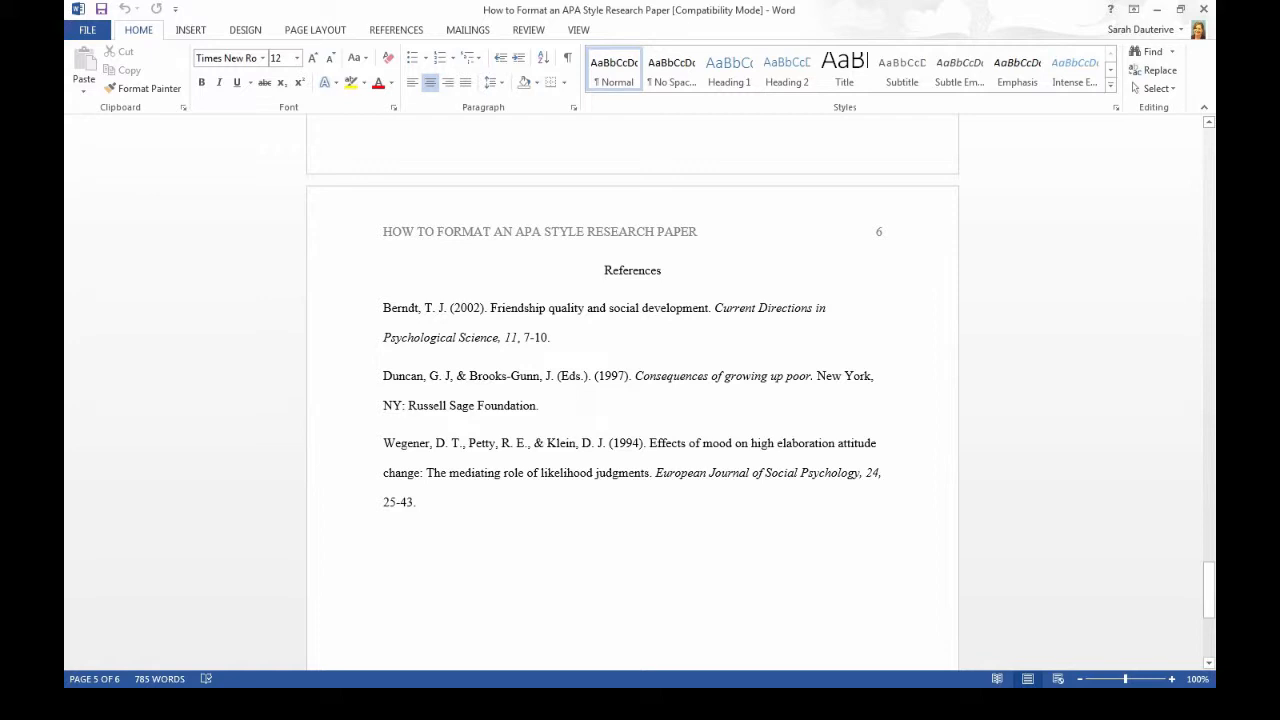
Show the ruler from the View options above the References page.
left_click(578, 30)
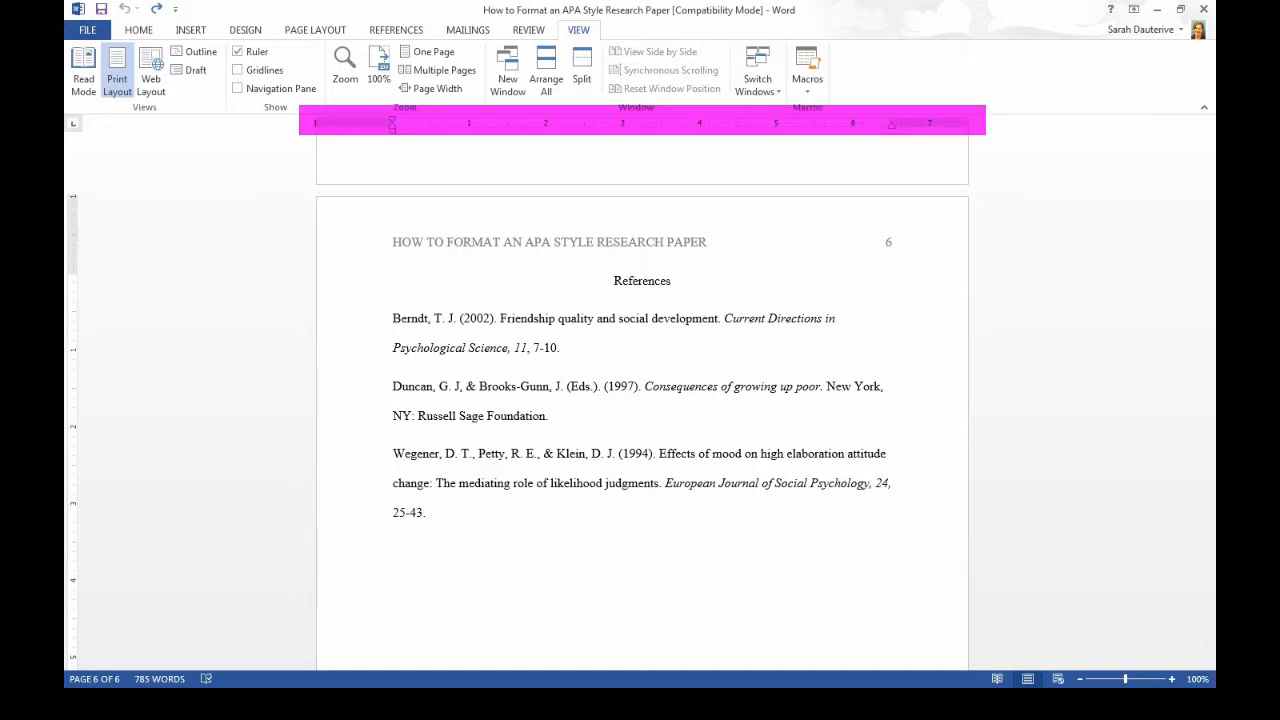
Place the cursor in the Berndt reference to set its 0.5-inch hanging indent.
left_click(560, 348)
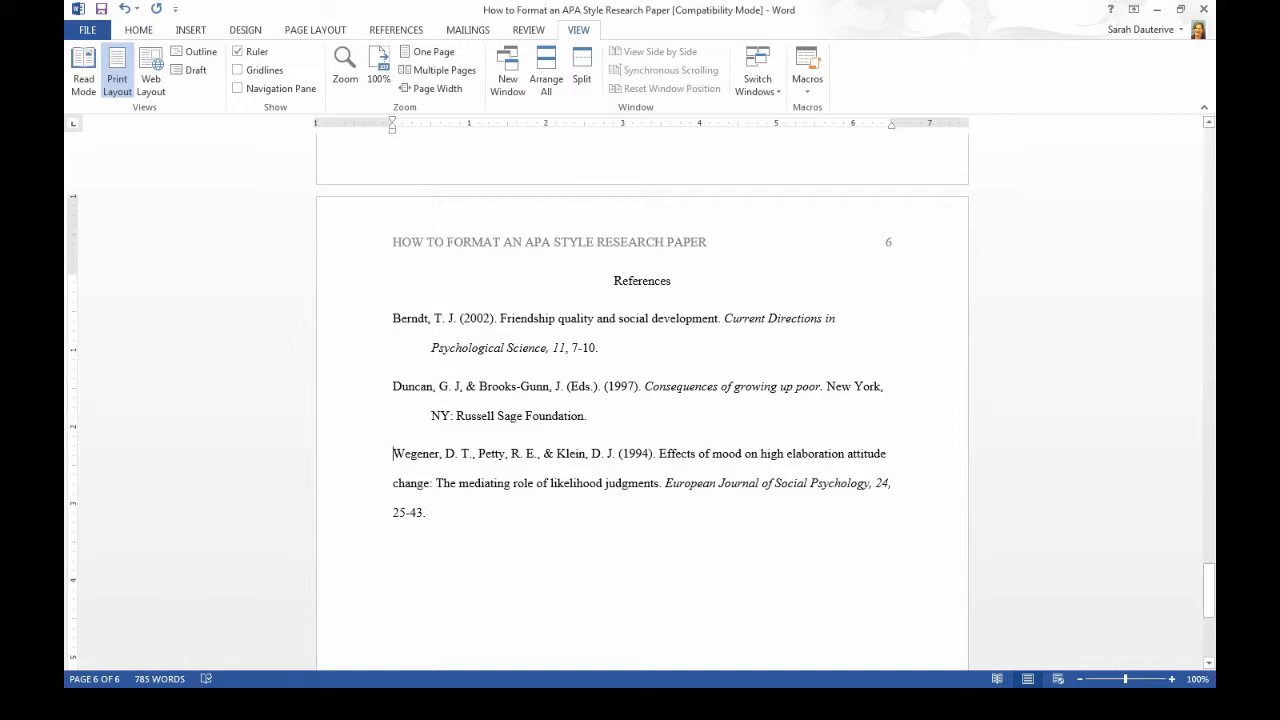
Show the Line and Paragraph Spacing choices on Home for the Wegener reference.
left_click(138, 30)
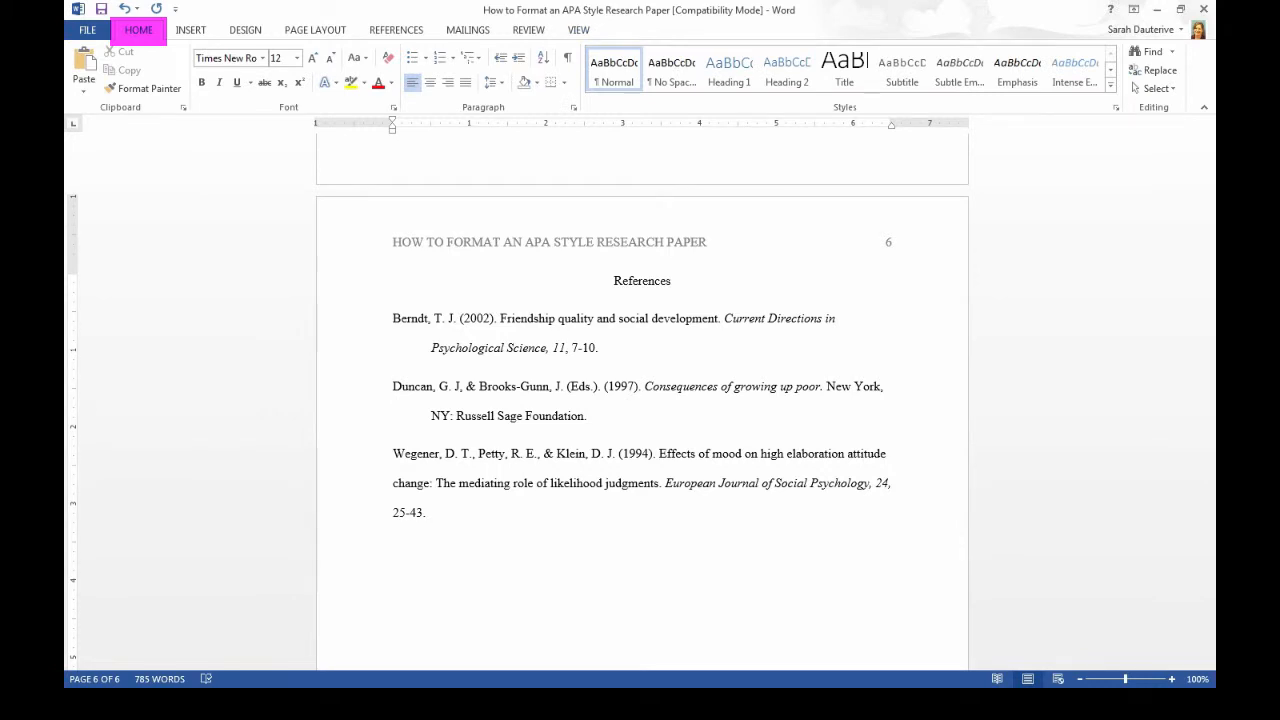
mouse_move(492, 84)
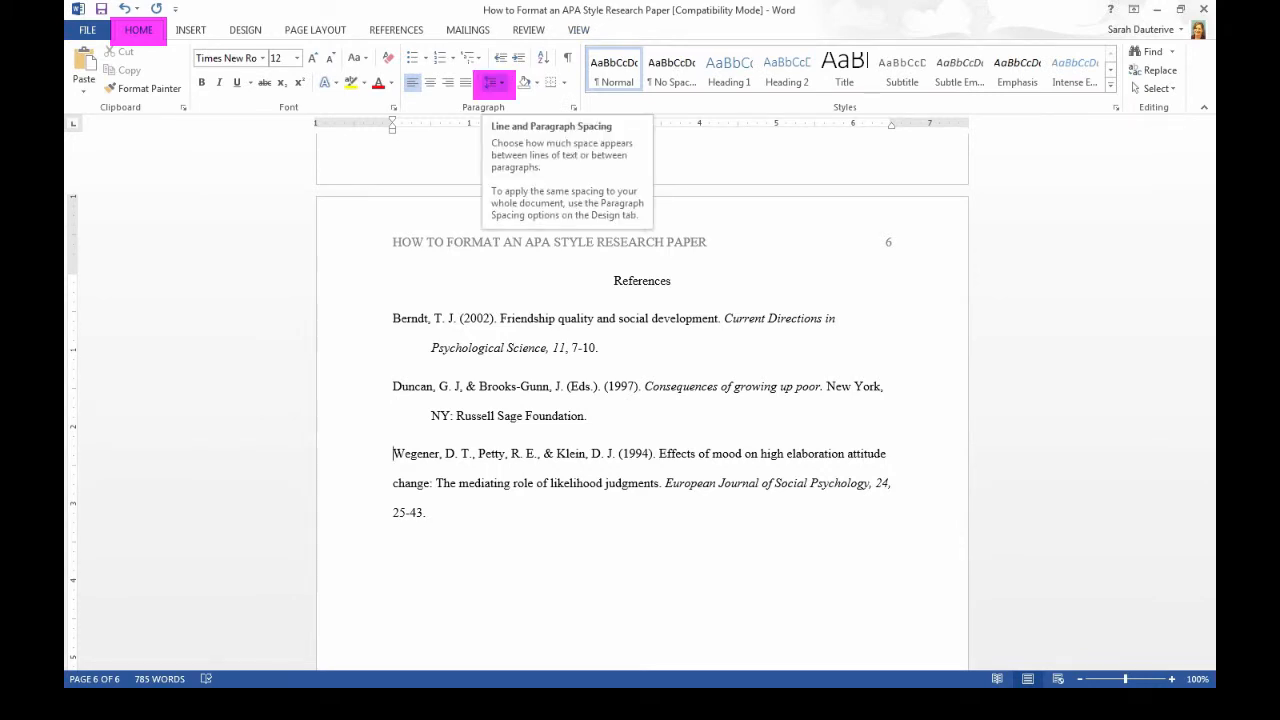
left_click(492, 82)
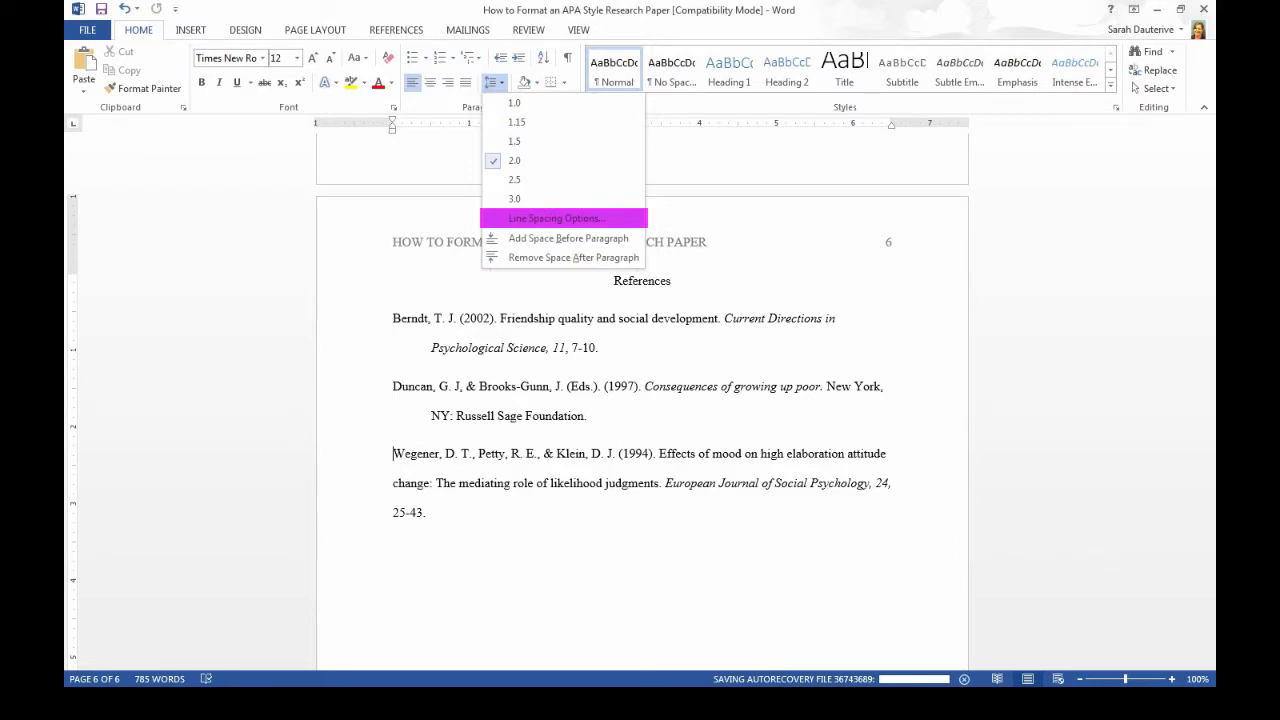
Set Special indentation to Hanging in the Paragraph dialog for the Wegener reference.
left_click(556, 218)
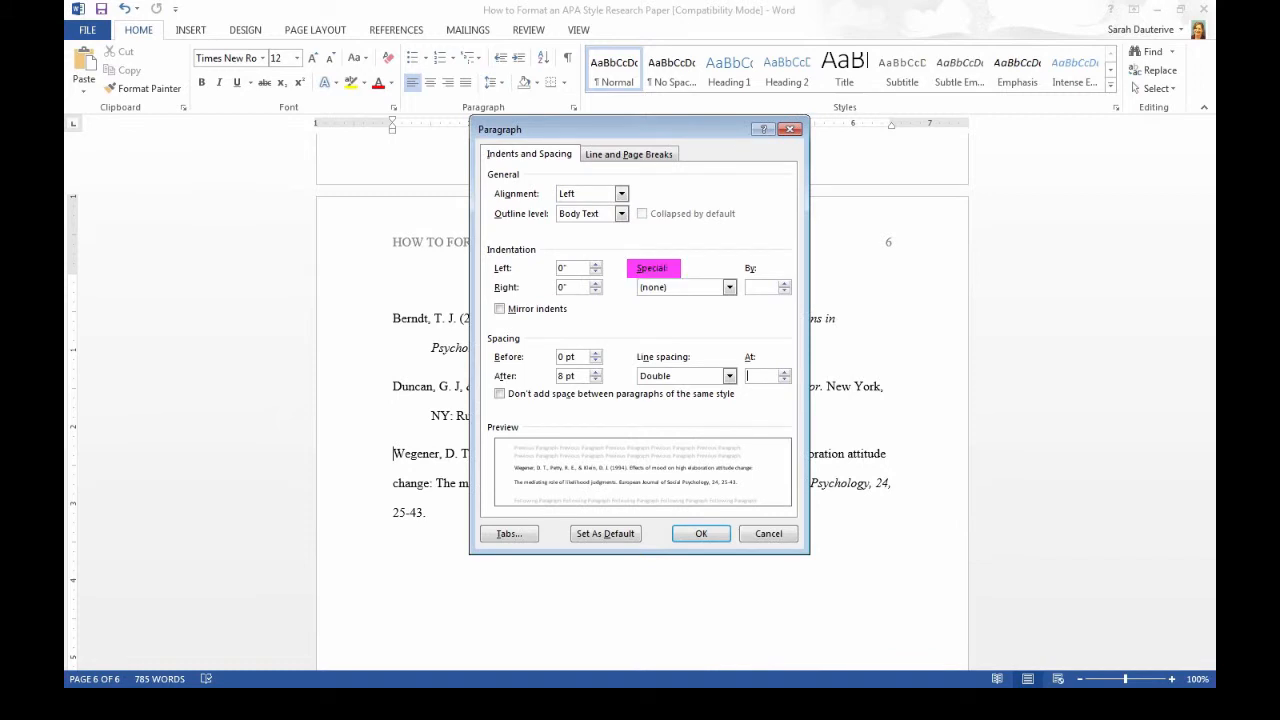
left_click(728, 288)
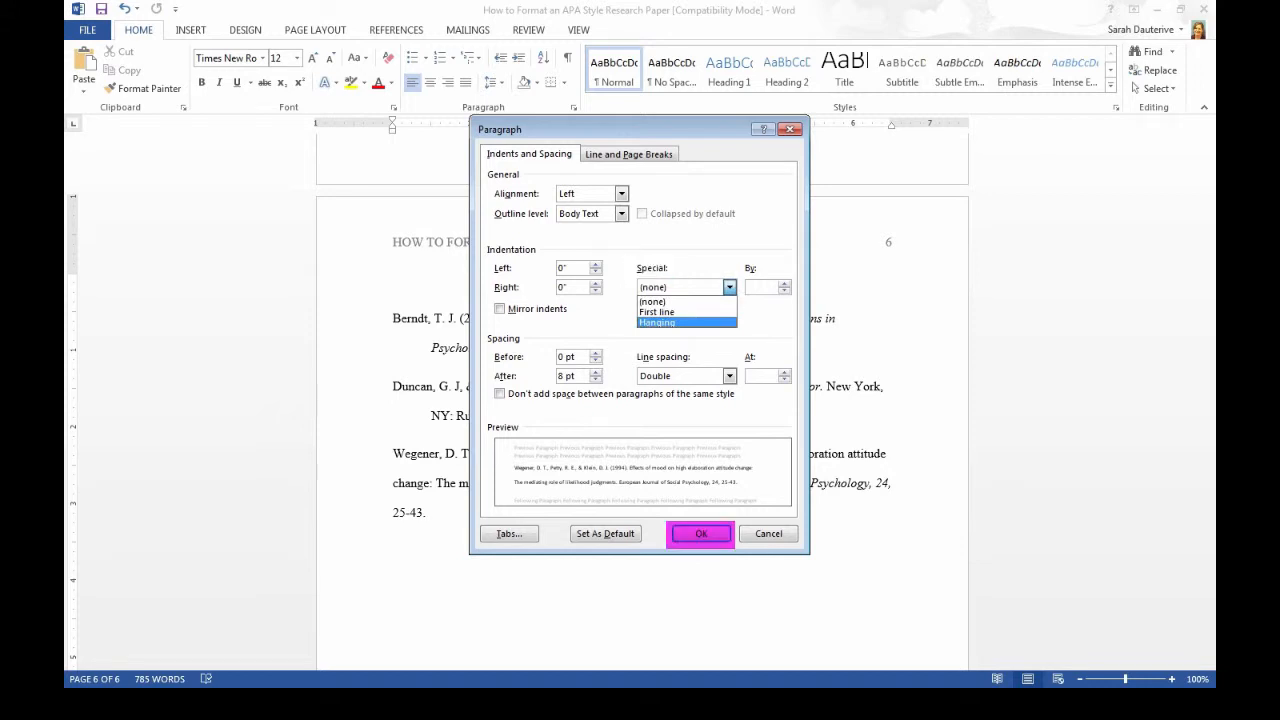
left_click(700, 532)
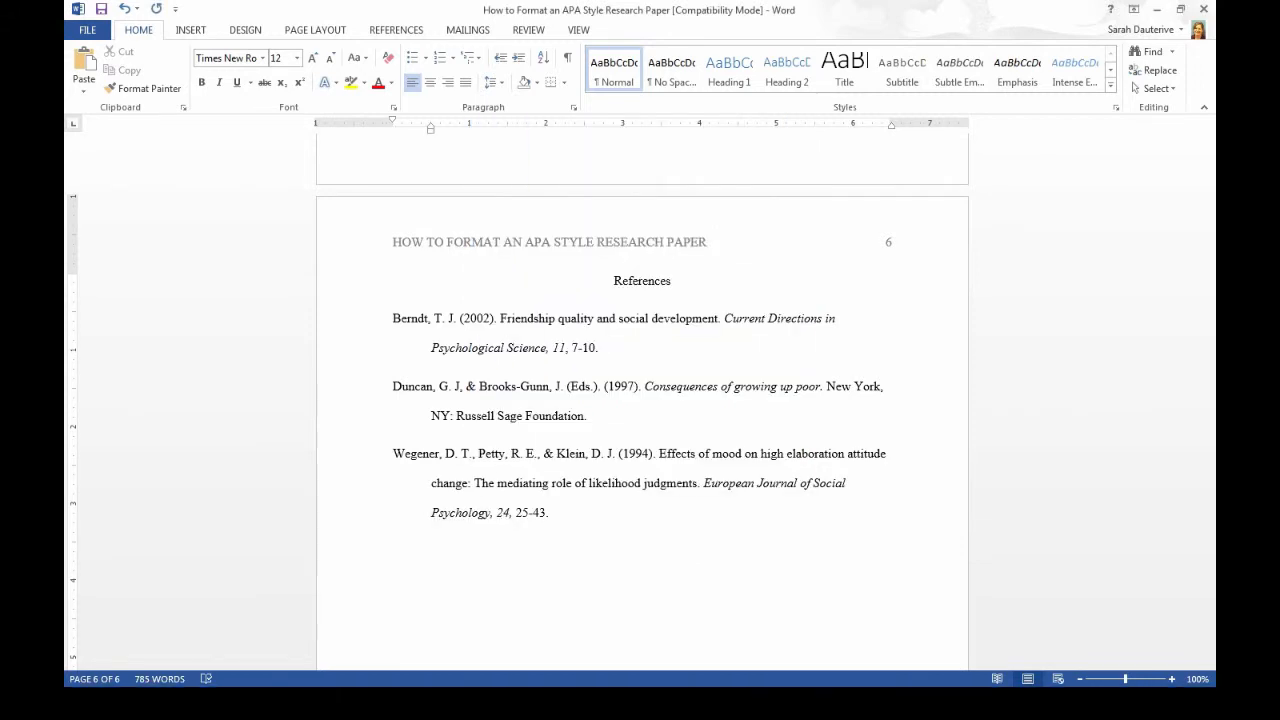